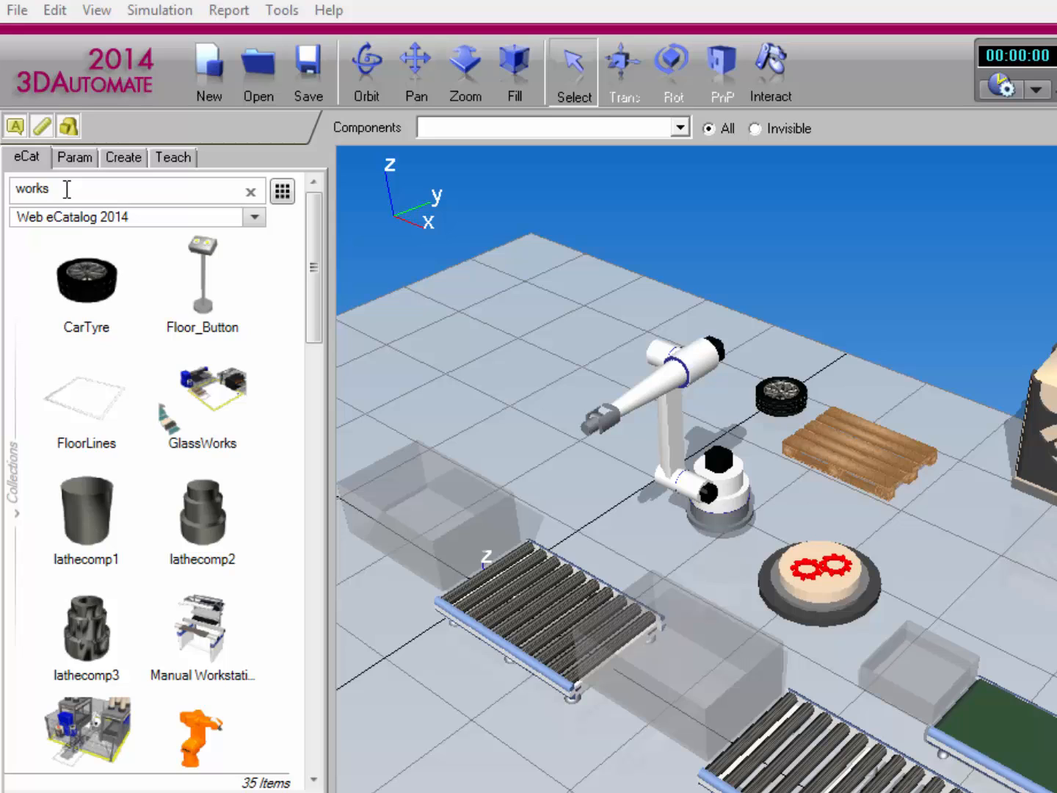
Step: After using the CarTyre model's context menu, add a new smart collection from the Collections pane
right_click(86, 279)
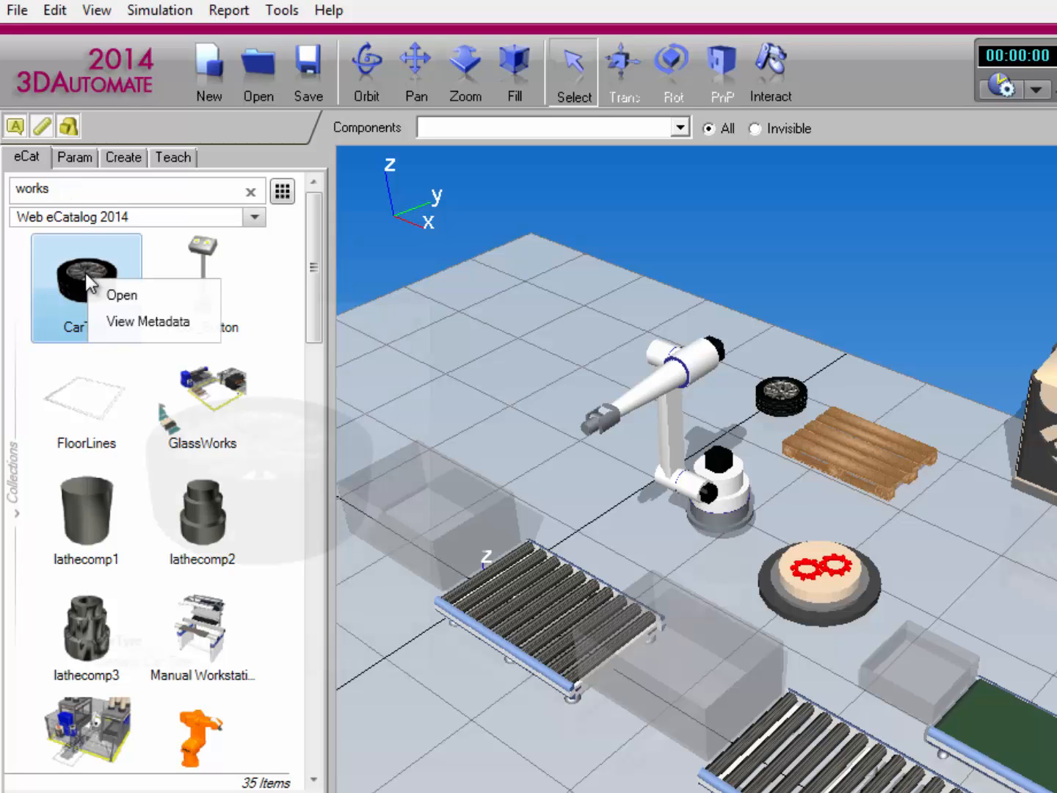
mouse_move(103, 306)
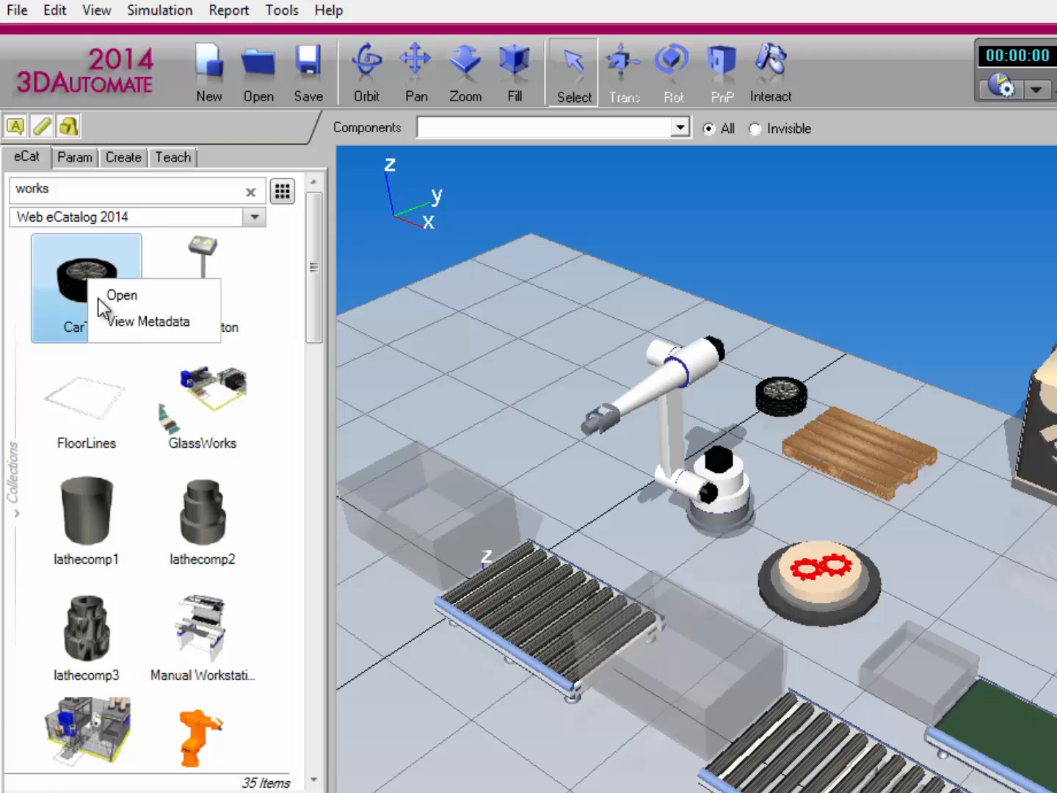
click(149, 322)
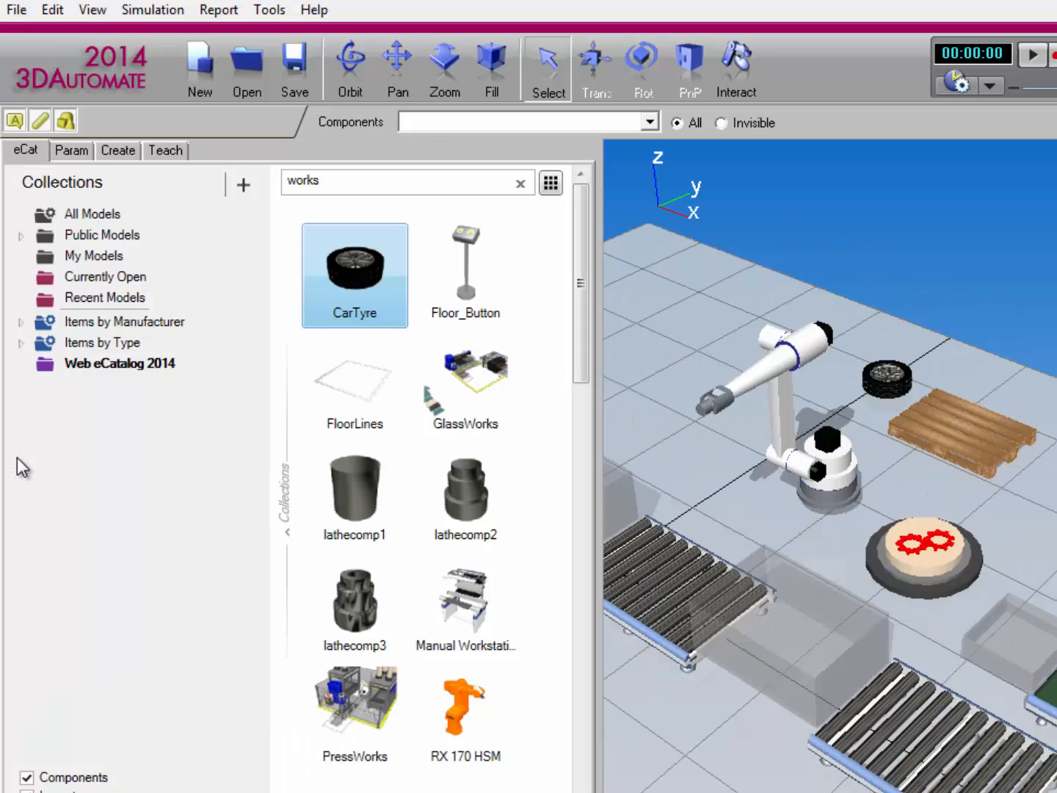
mouse_move(241, 206)
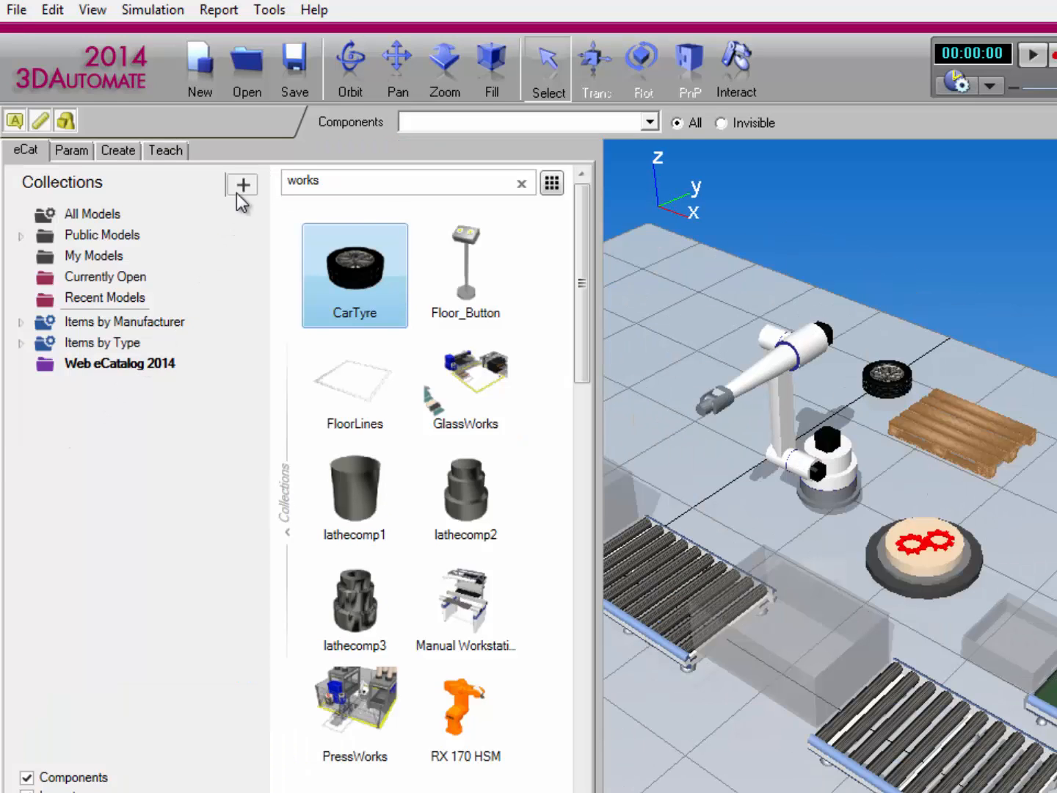
click(240, 184)
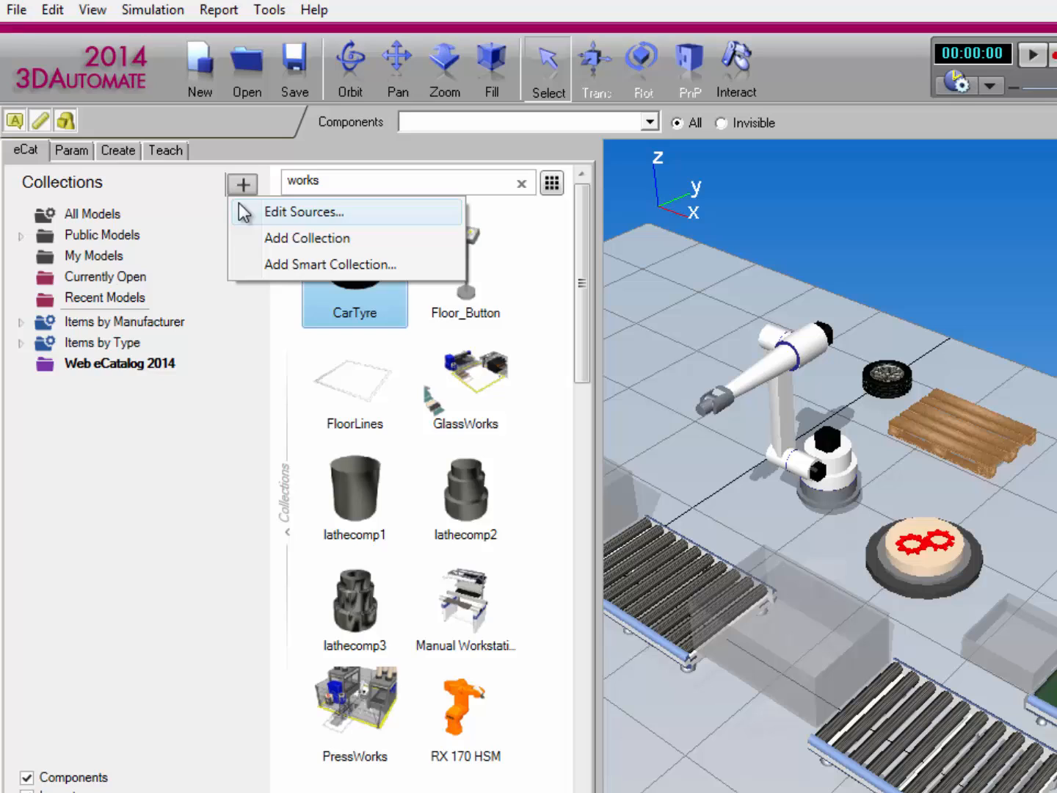
mouse_move(244, 266)
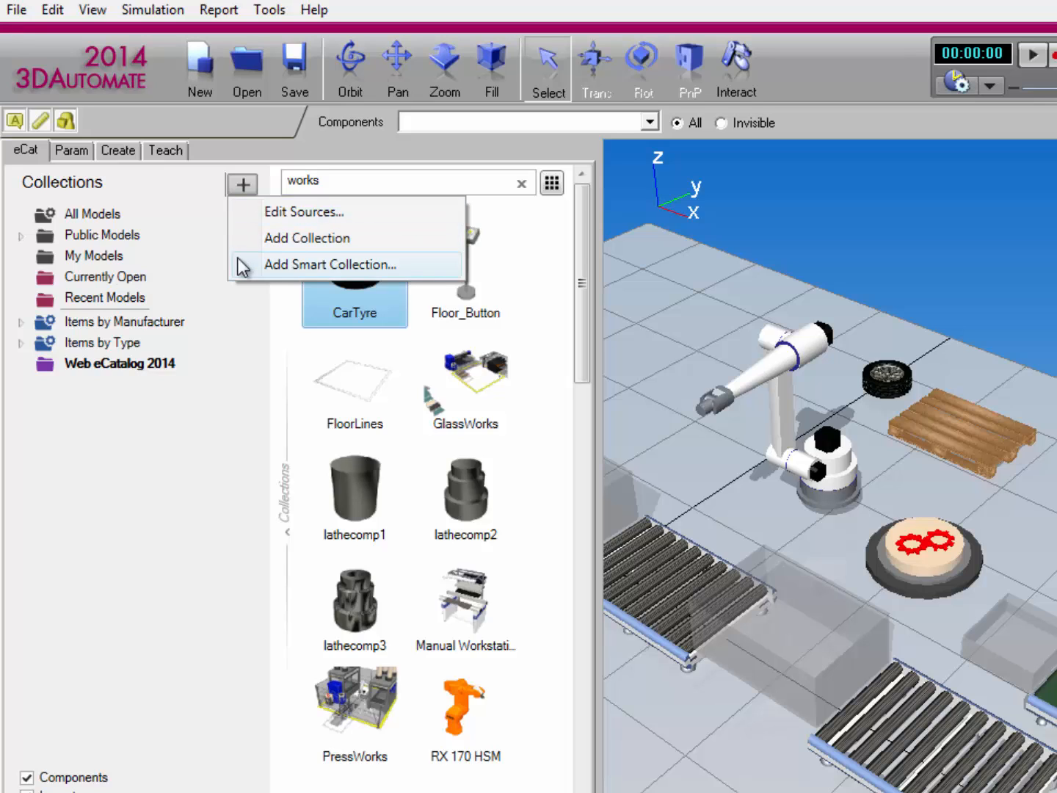
click(329, 264)
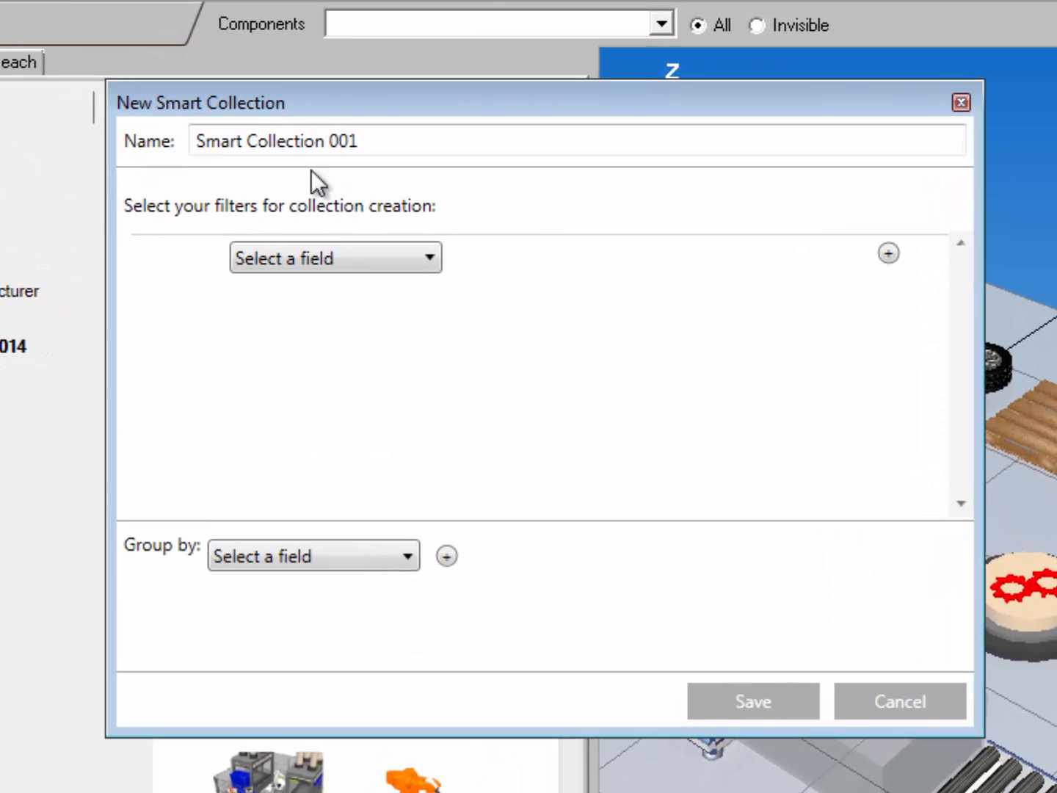
Step: Type the name 'Works Library', with the first filter set to Collection Is All Models
text(Works Libra)
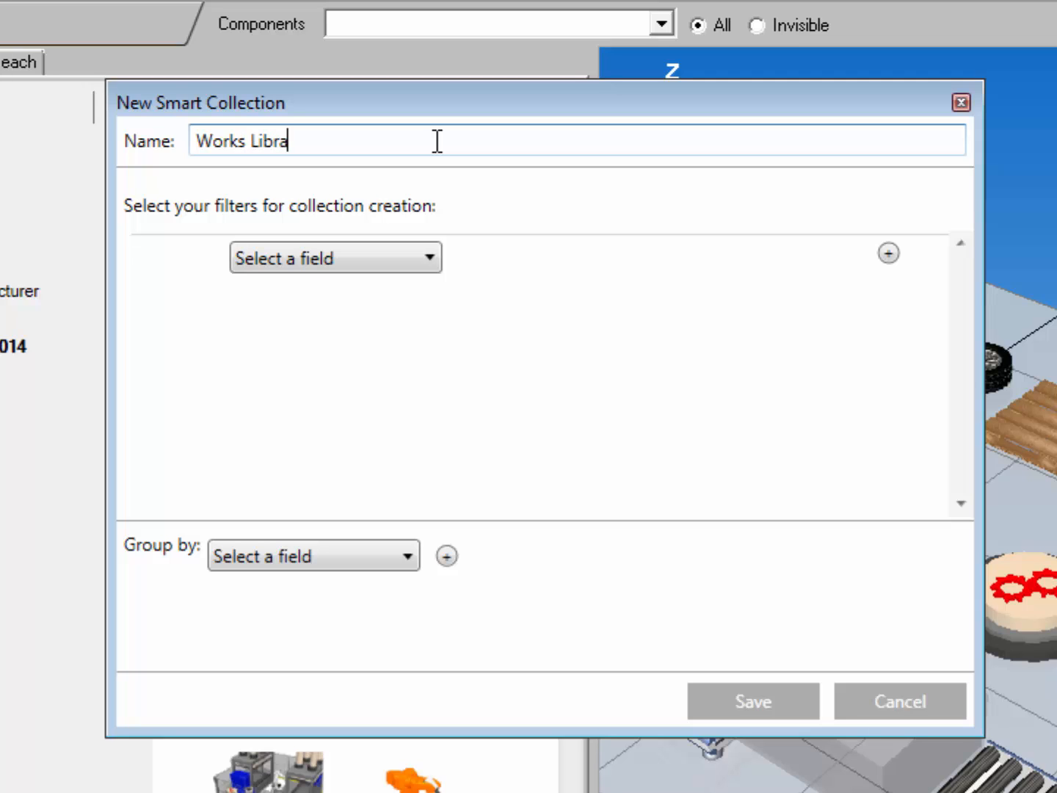
text(ry)
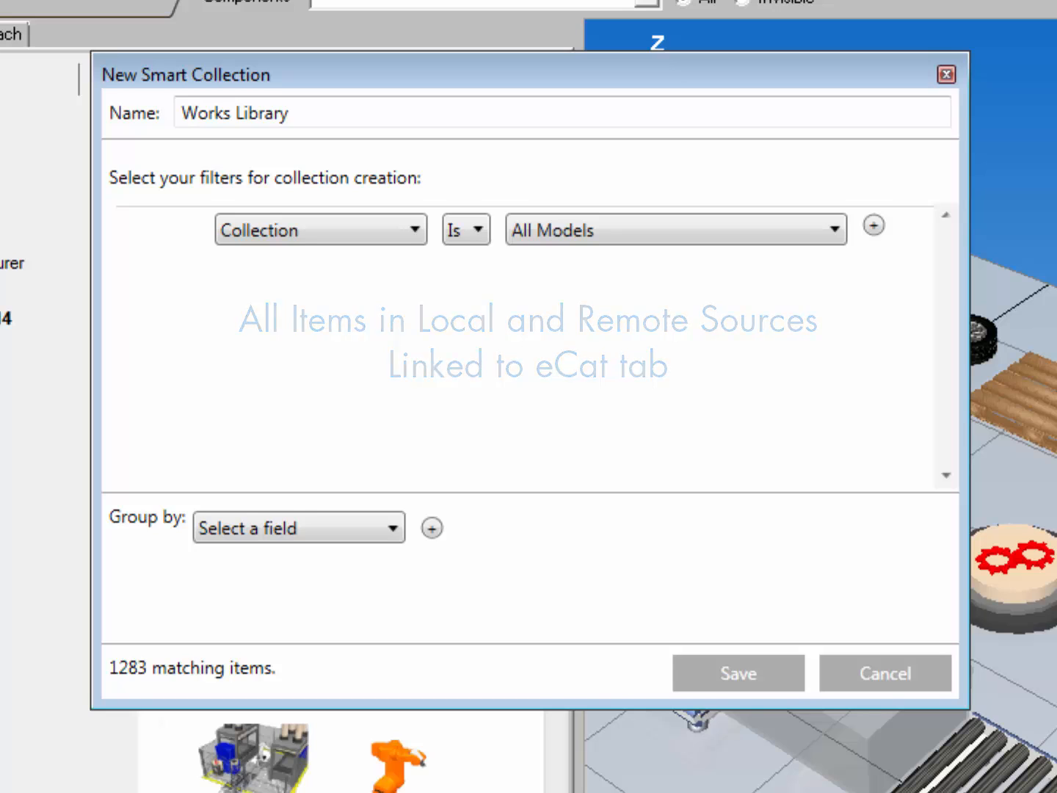
Step: Add a second filter 'And Tag Is Works' and save the smart collection
click(873, 228)
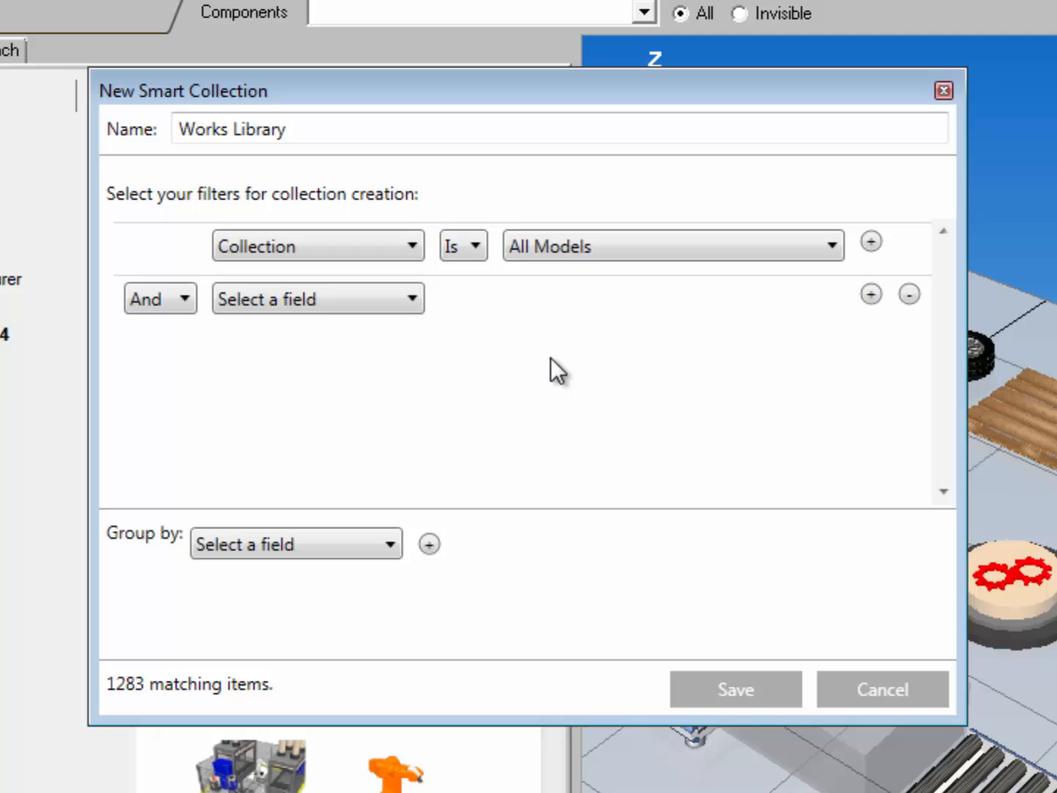
click(318, 299)
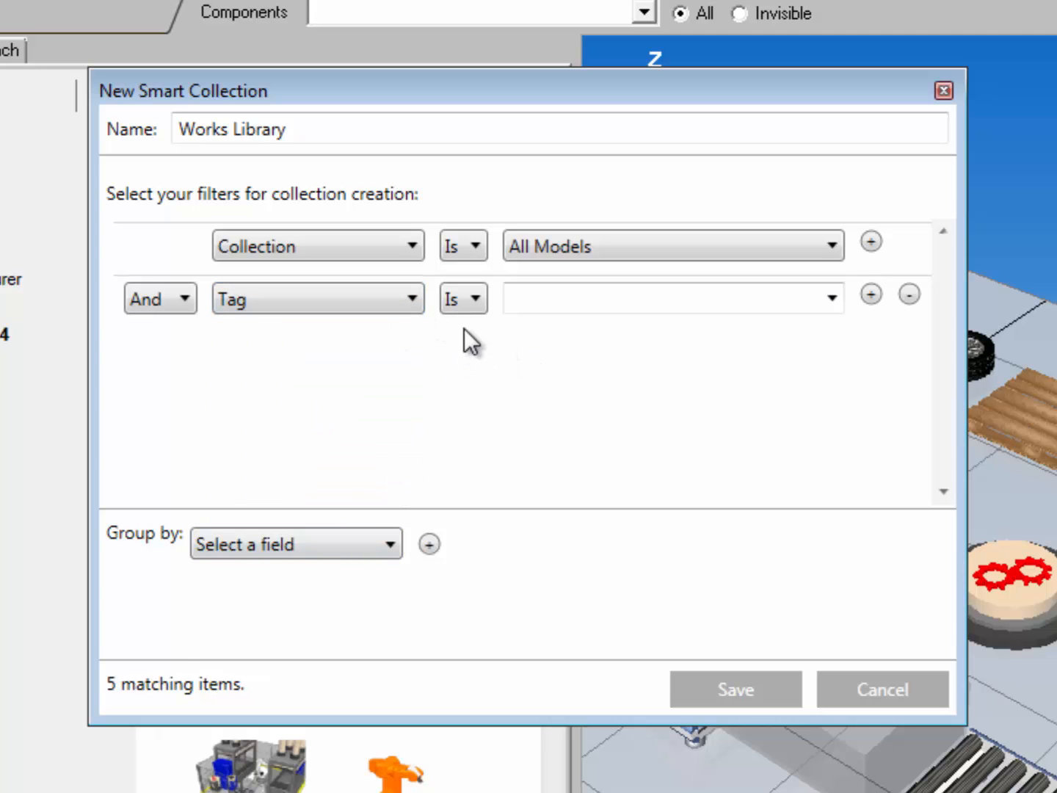
click(665, 298)
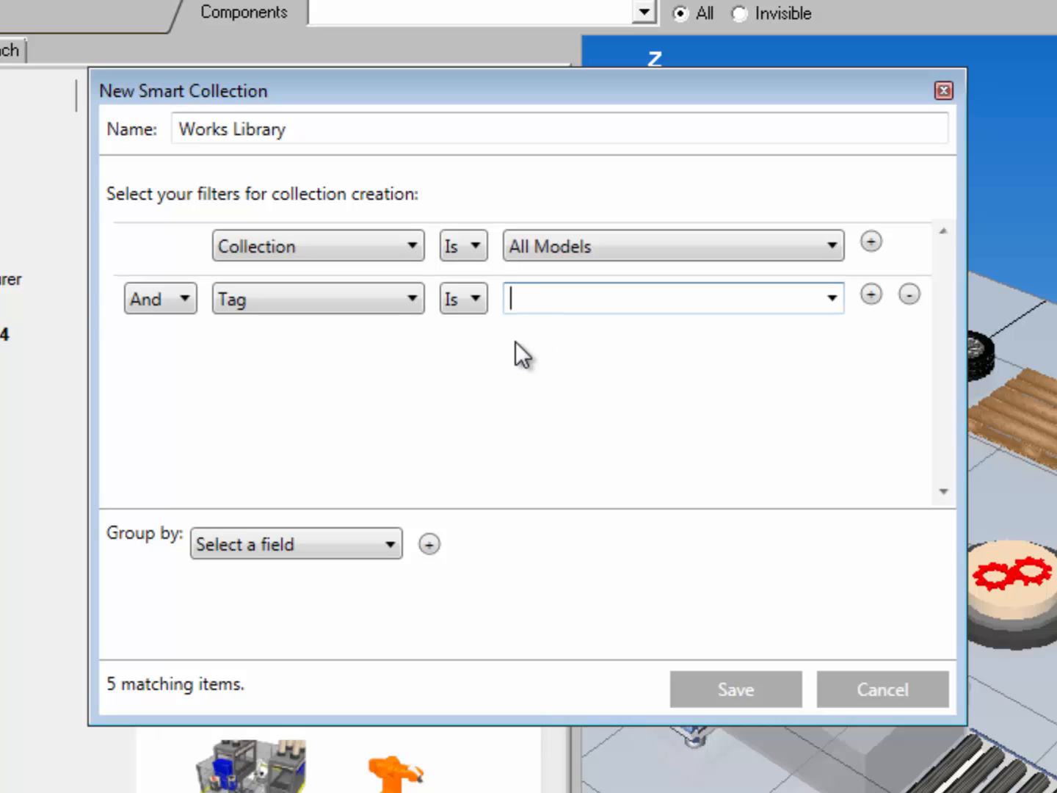
text(Works)
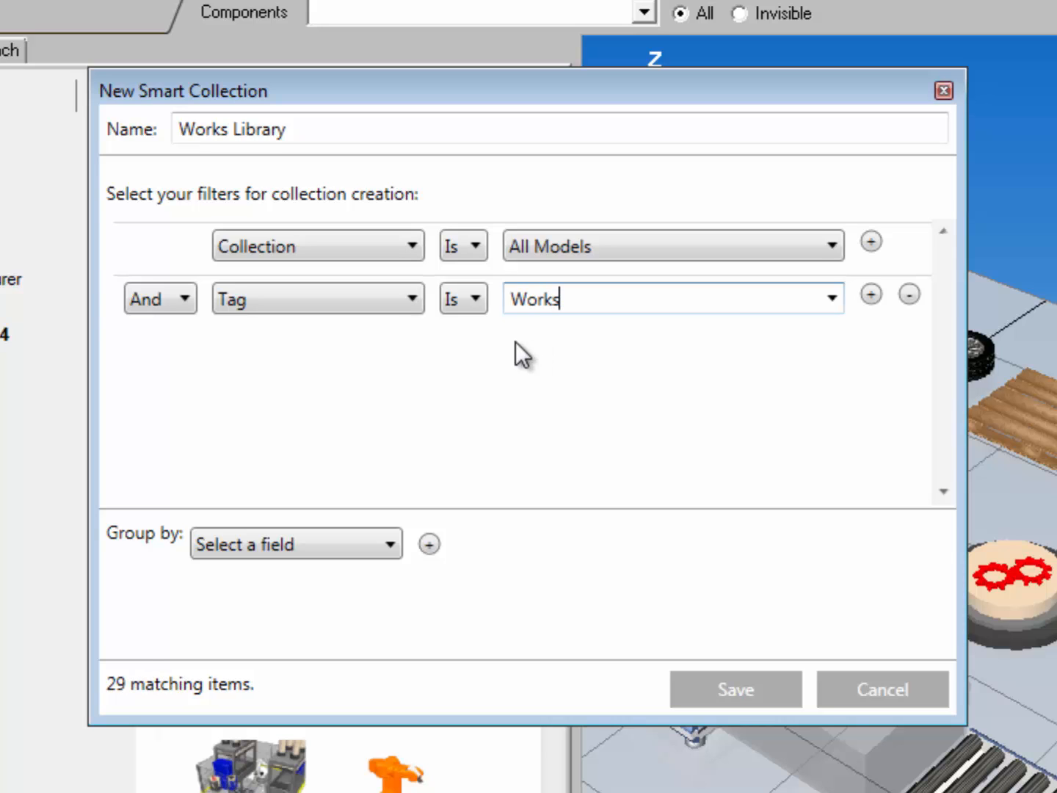
mouse_move(299, 681)
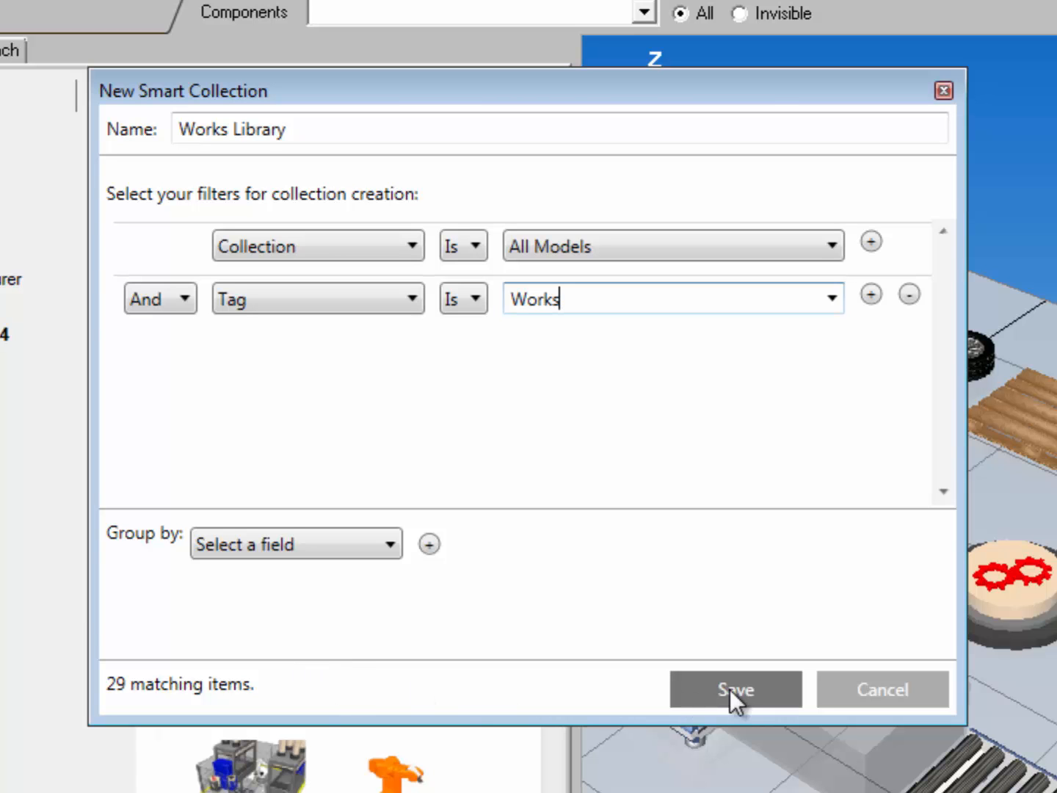
click(735, 689)
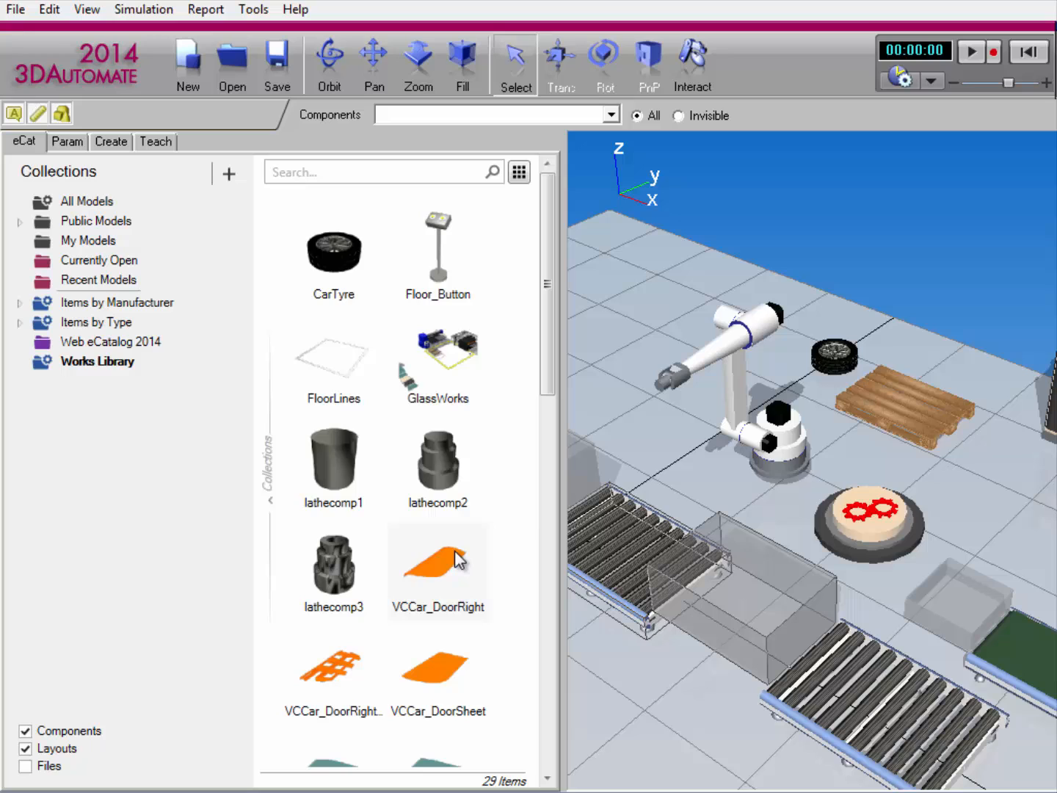
mouse_move(271, 468)
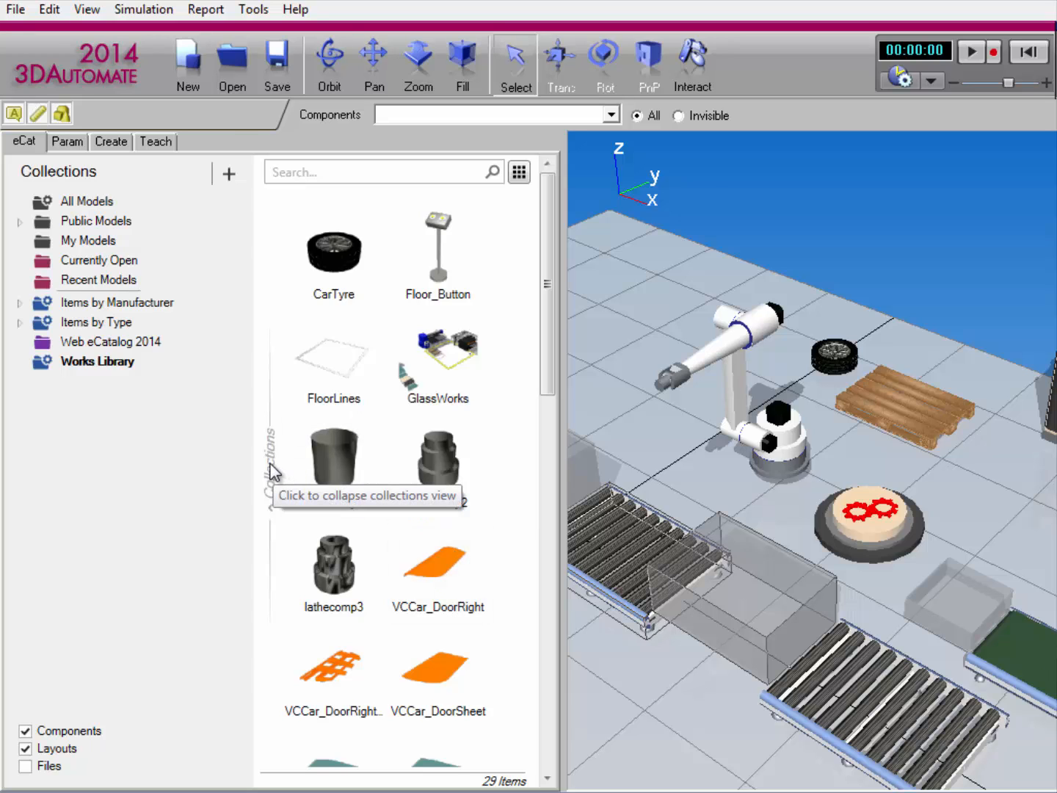
Step: Collapse the Collections side bar so only the Works Library models show
click(270, 470)
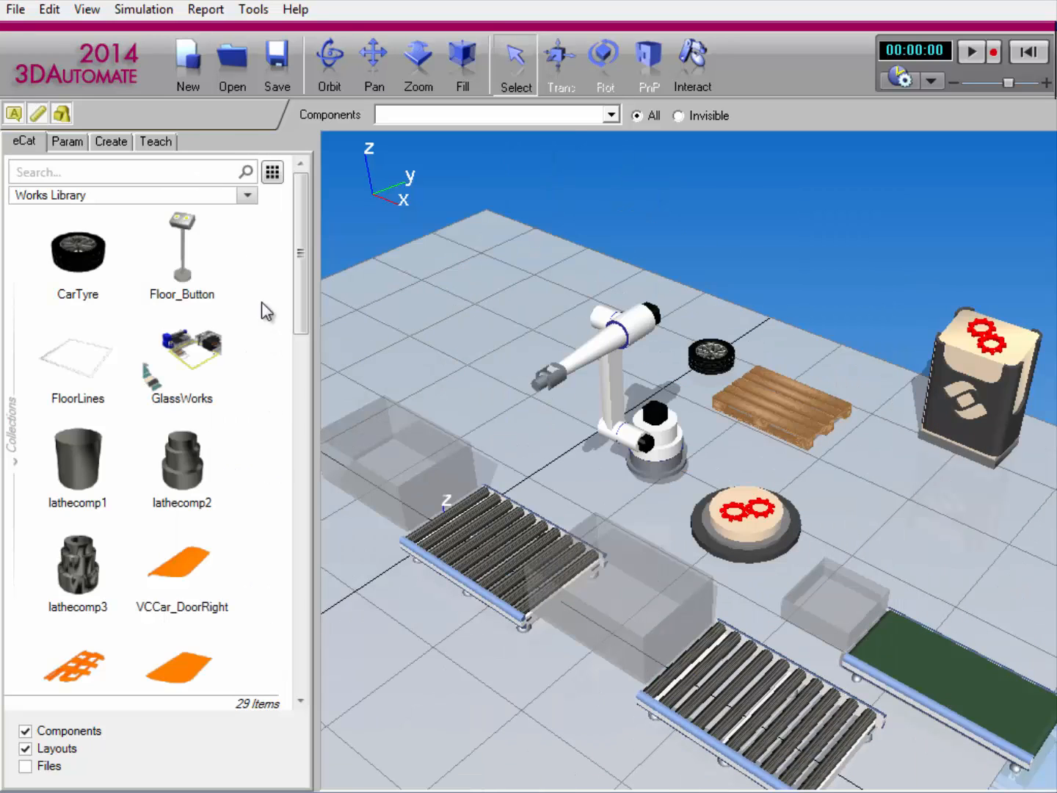
mouse_move(272, 207)
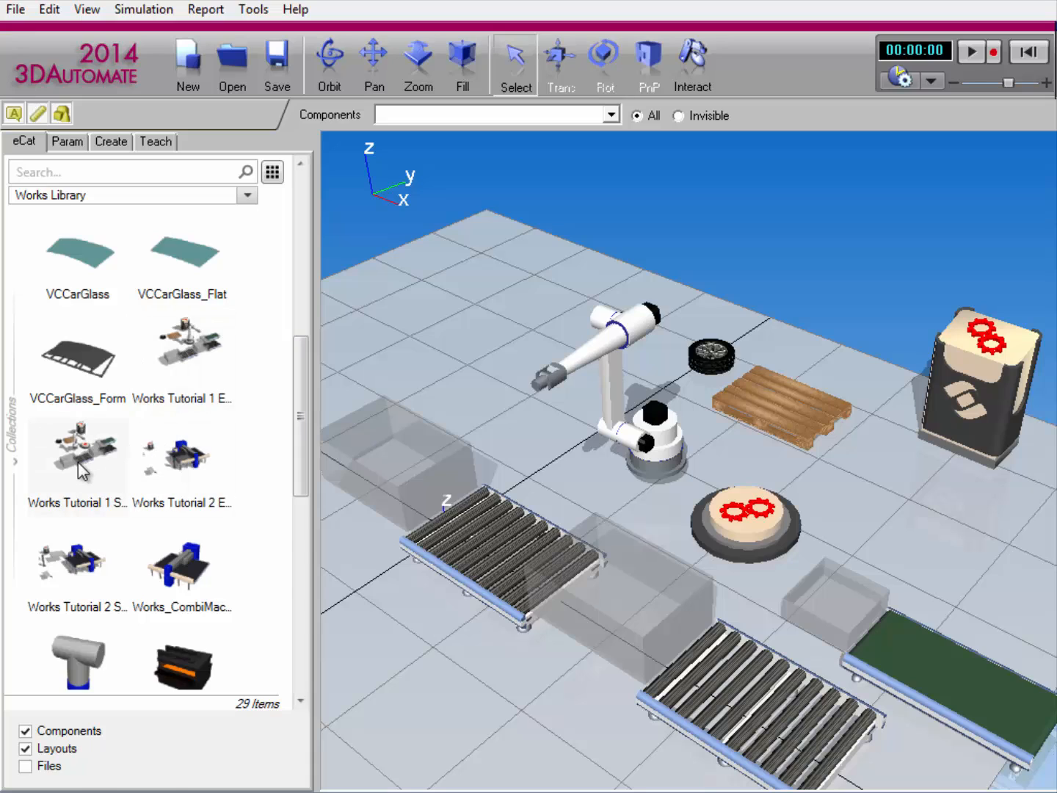
mouse_move(77, 459)
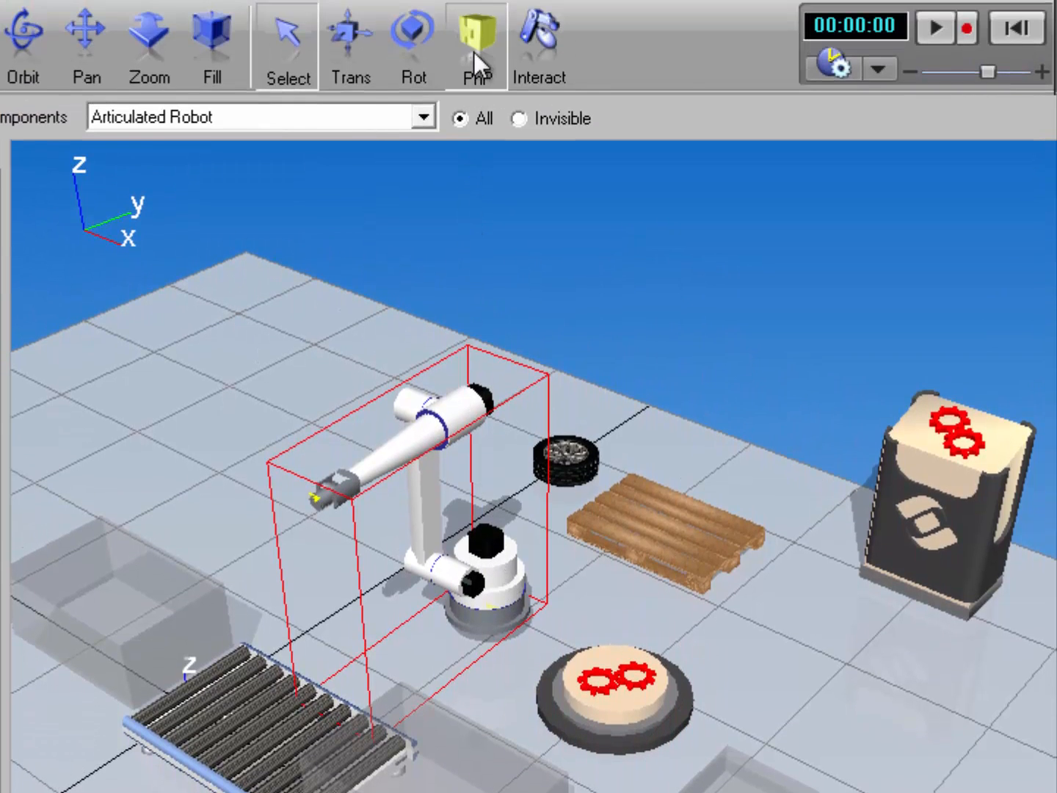
Step: Enter Plug and Play connection mode with the PnP toolbar tool
click(475, 33)
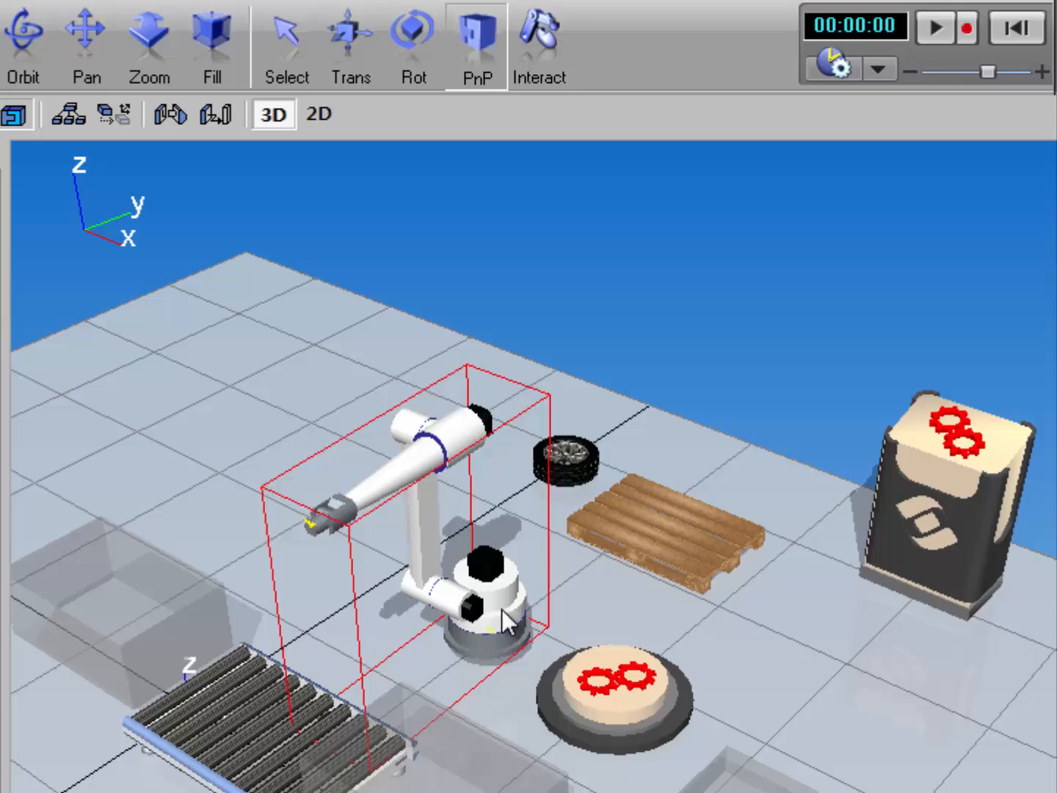